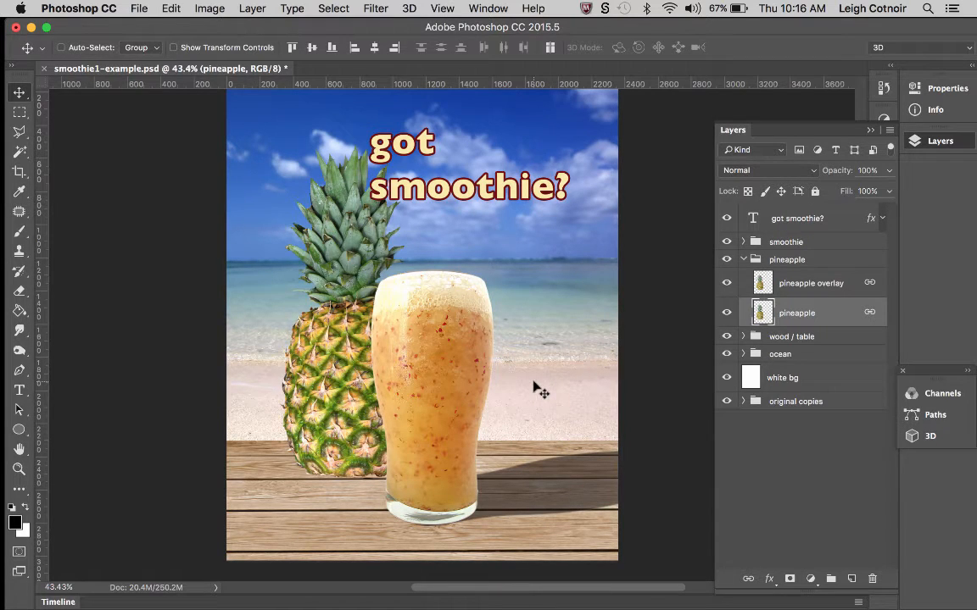
{"action": "mouse_move", "coordinate": [347, 177]}
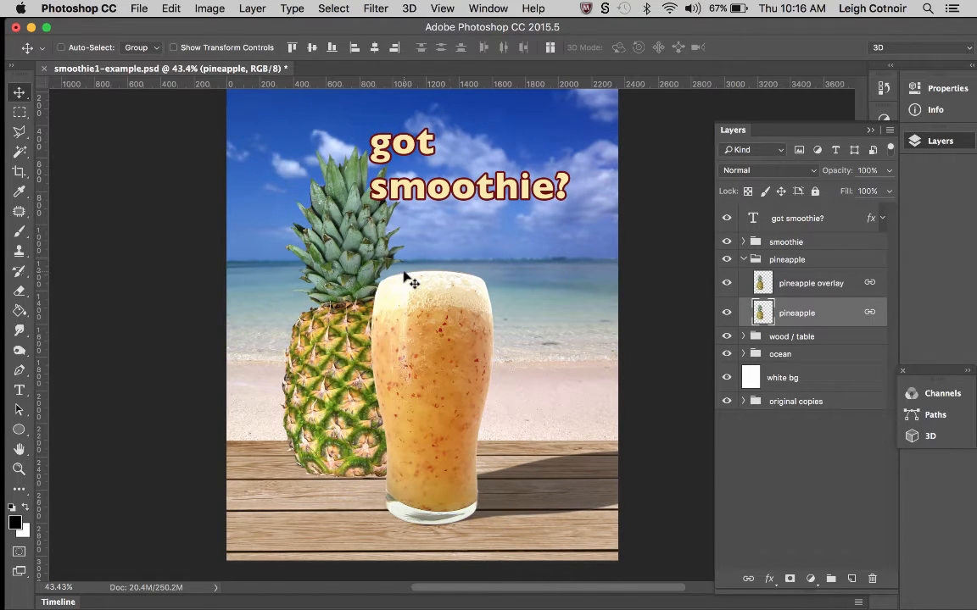
{"action": "mouse_move", "coordinate": [415, 307]}
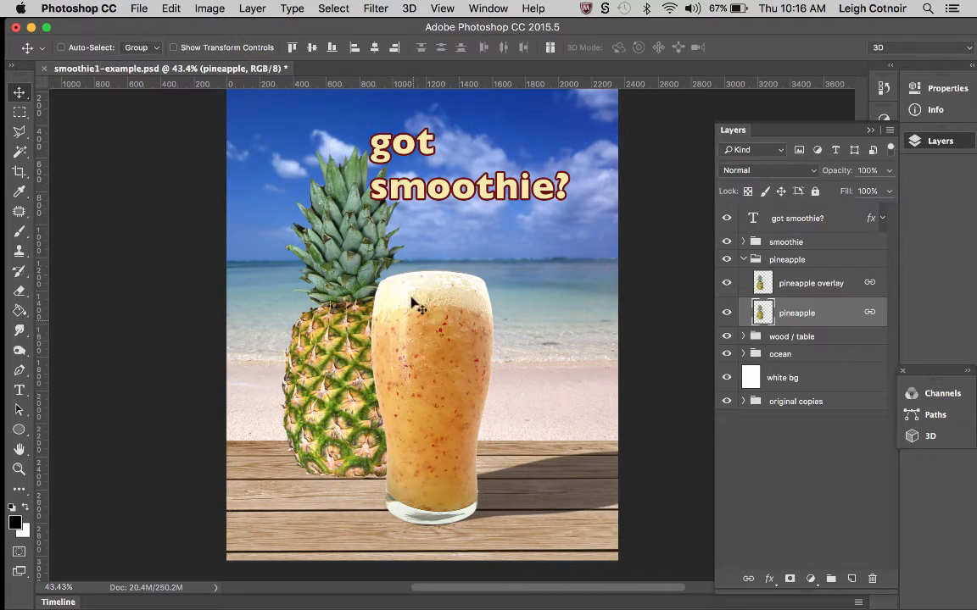
{"action": "mouse_move", "coordinate": [413, 309]}
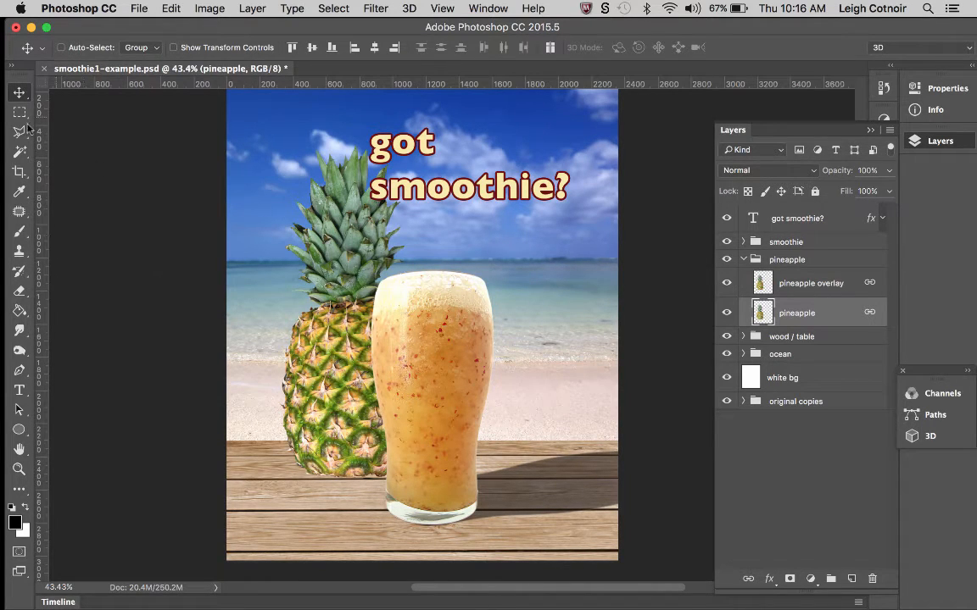
{"action": "mouse_move", "coordinate": [208, 224]}
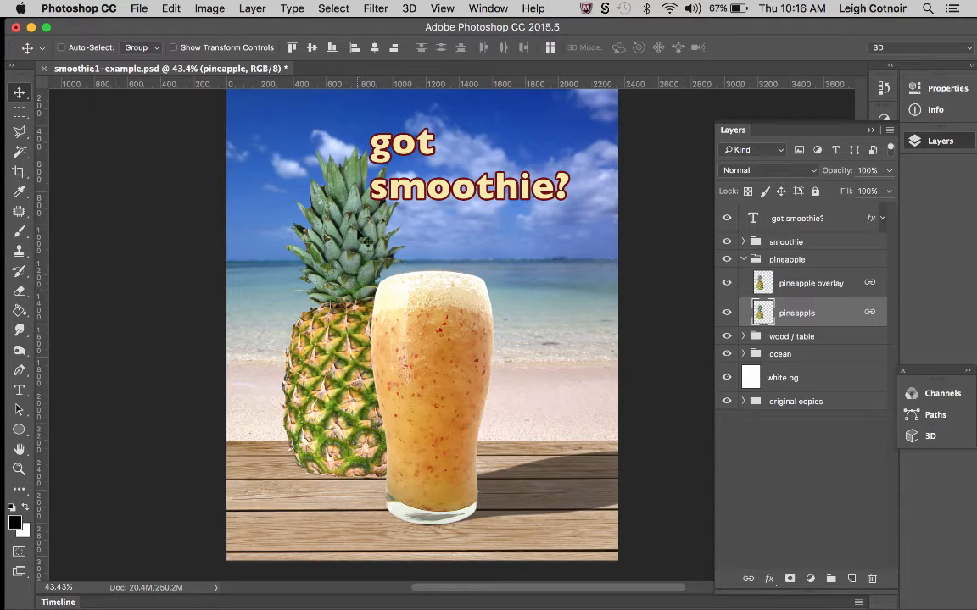
{"action": "mouse_move", "coordinate": [534, 222]}
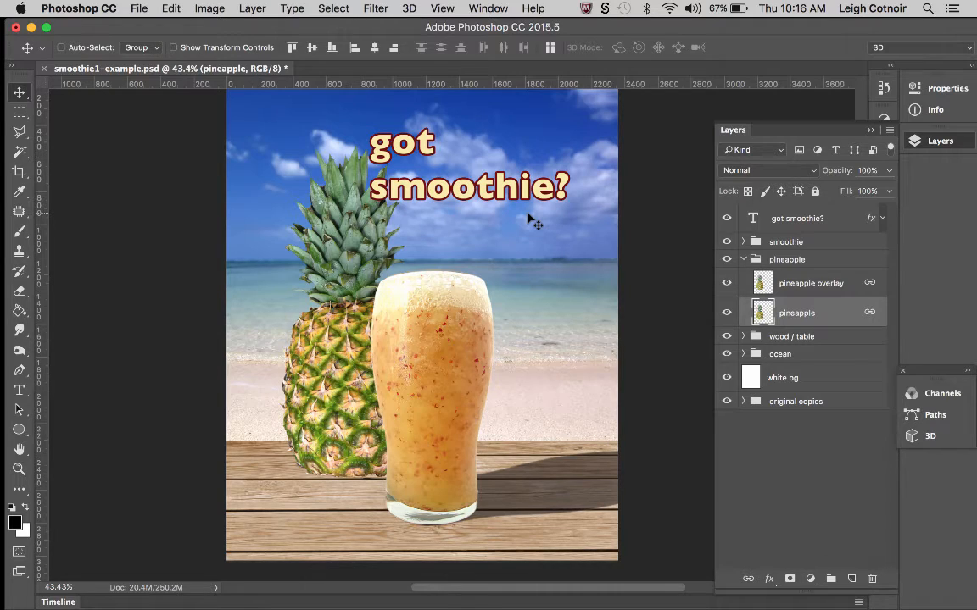
{"action": "mouse_move", "coordinate": [333, 456]}
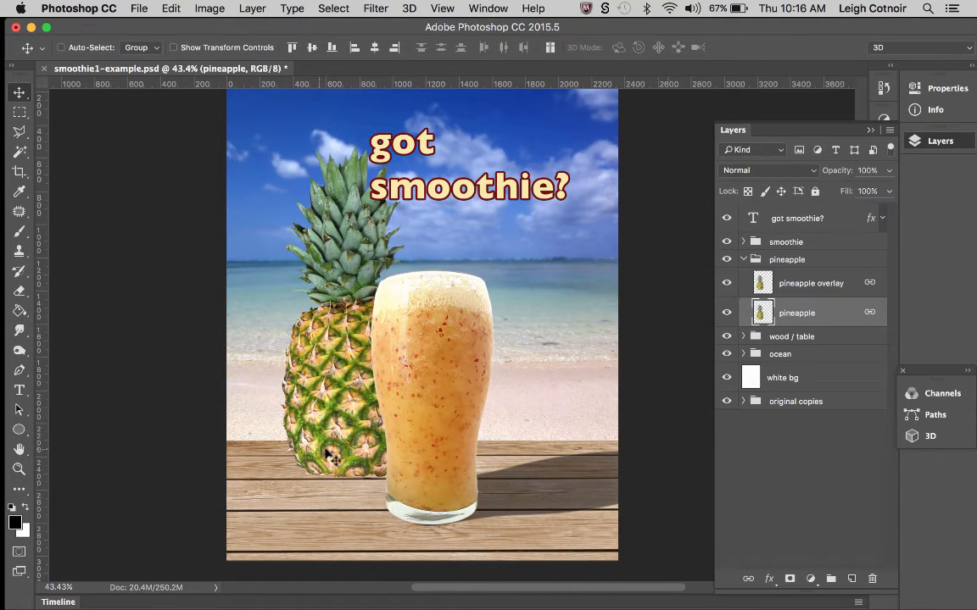
{"action": "mouse_move", "coordinate": [337, 479]}
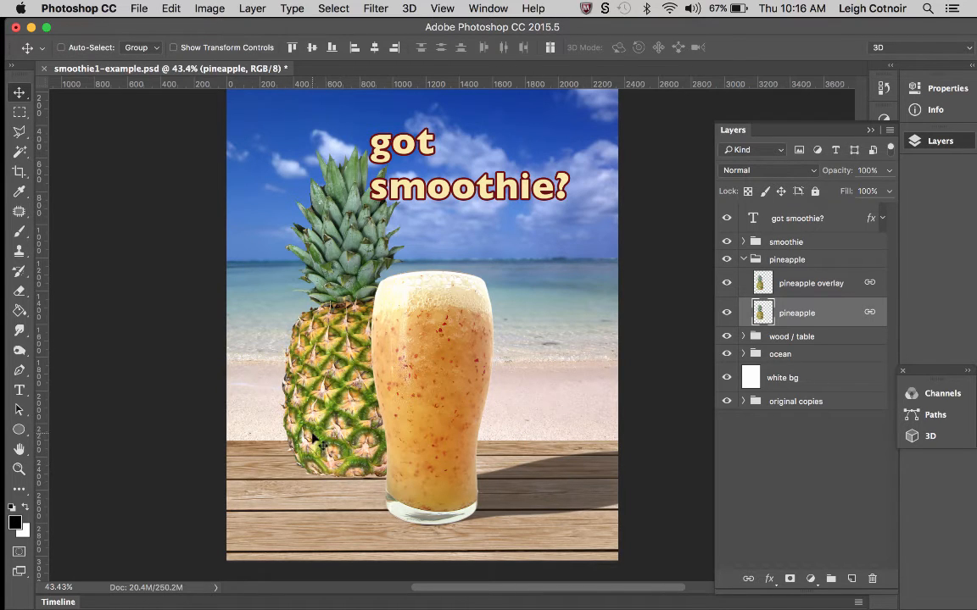
{"action": "mouse_move", "coordinate": [398, 534]}
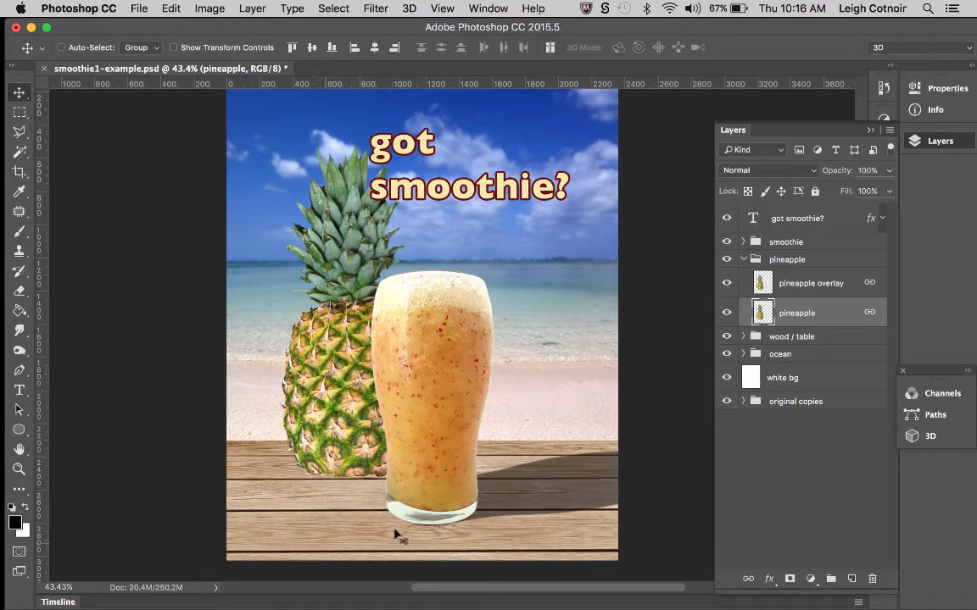
{"action": "mouse_move", "coordinate": [356, 474]}
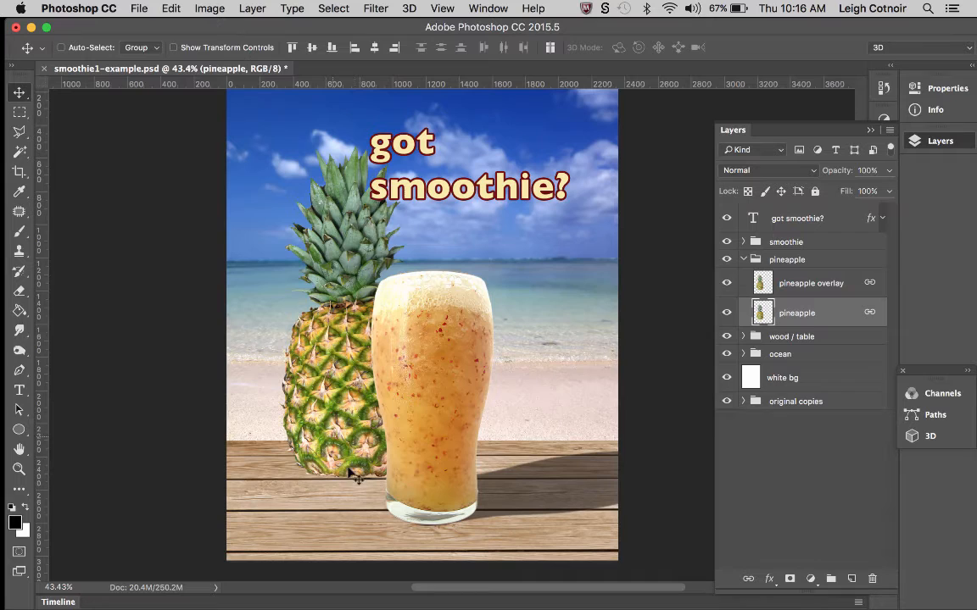
{"action": "mouse_move", "coordinate": [486, 444]}
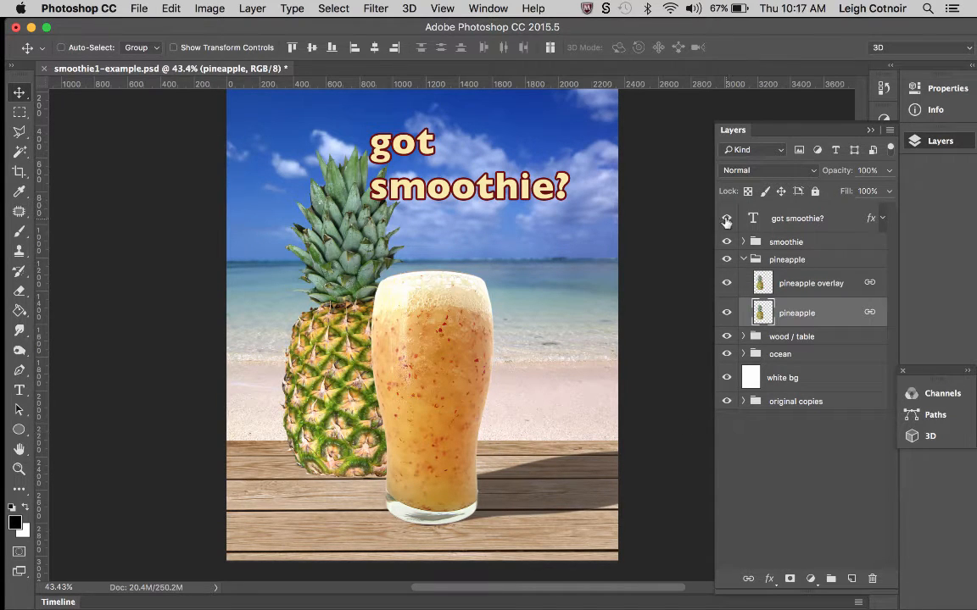
Hide all poster layers, expand the original copies group and show only the original pineapple photo
{"action": "left_click", "coordinate": [726, 218]}
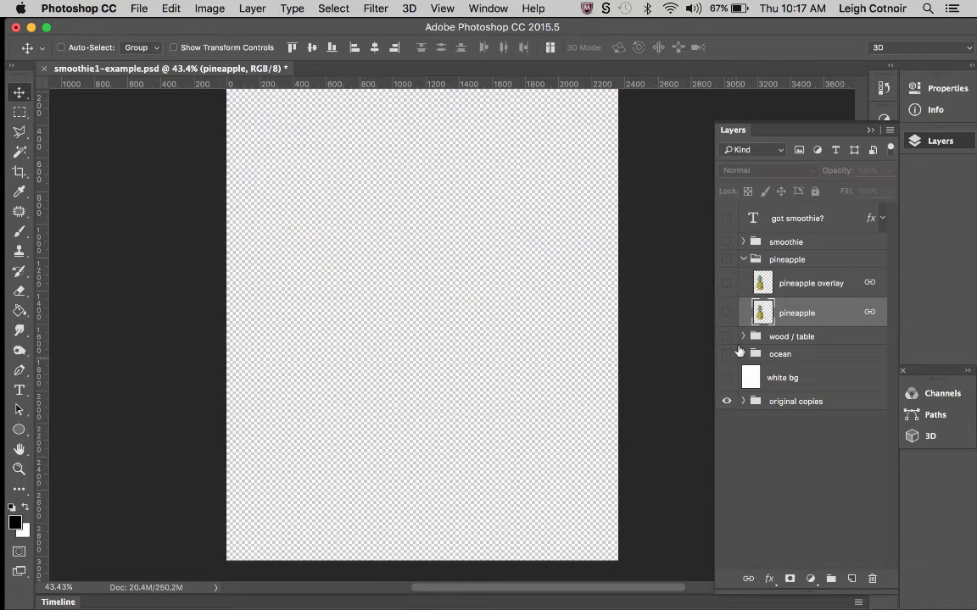
{"action": "left_click", "coordinate": [742, 401]}
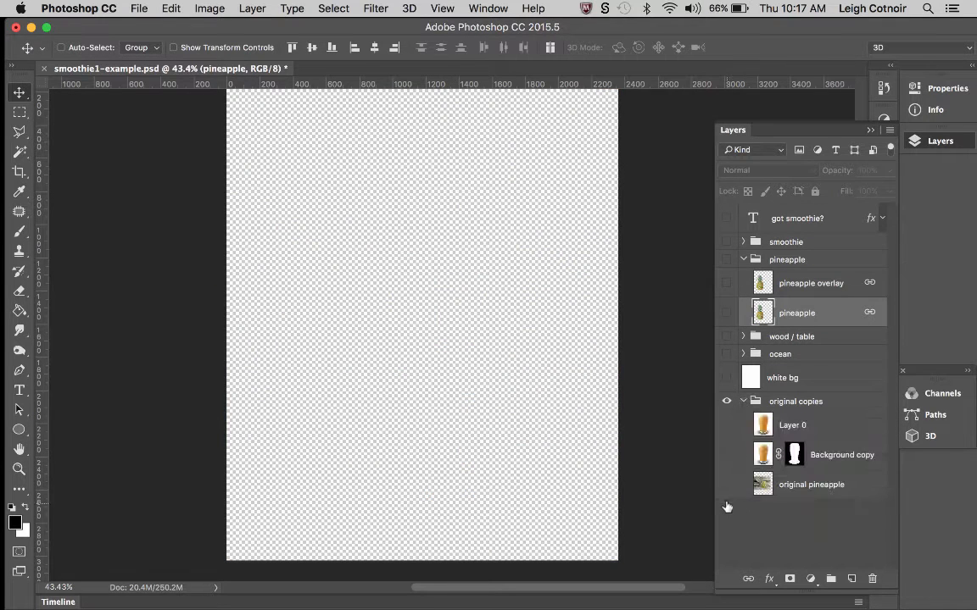
{"action": "left_click", "coordinate": [726, 484]}
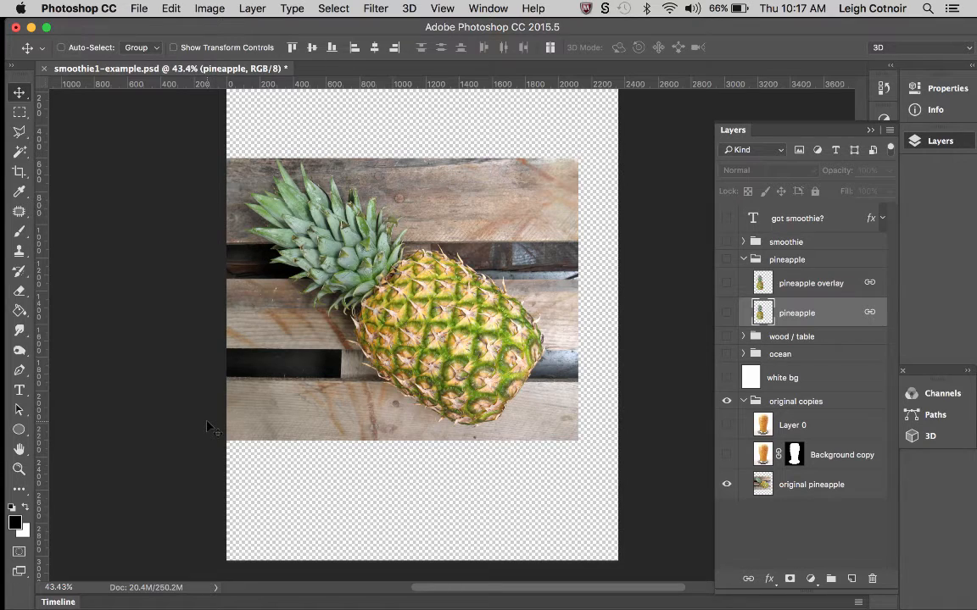
{"action": "mouse_move", "coordinate": [454, 377]}
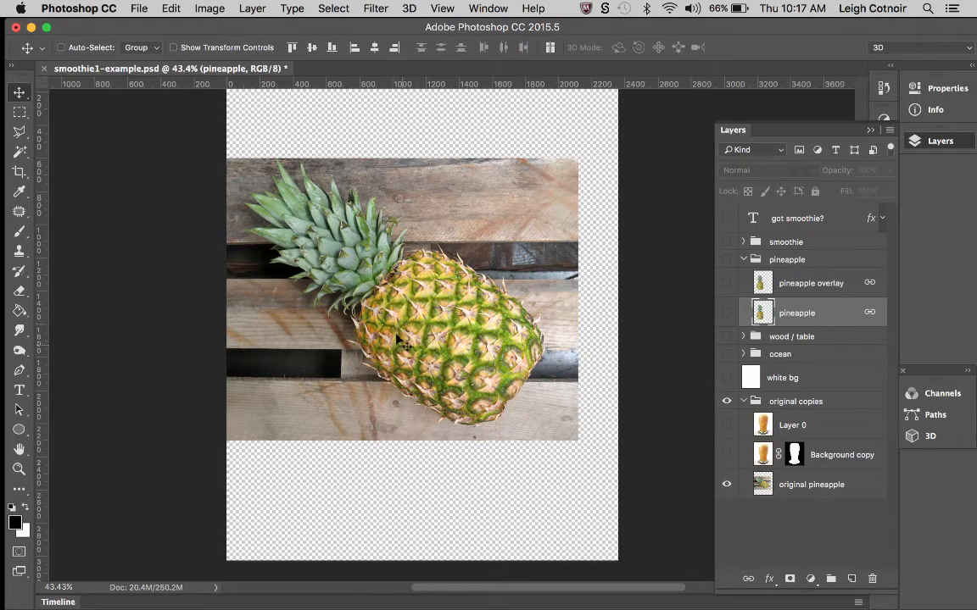
{"action": "mouse_move", "coordinate": [495, 229]}
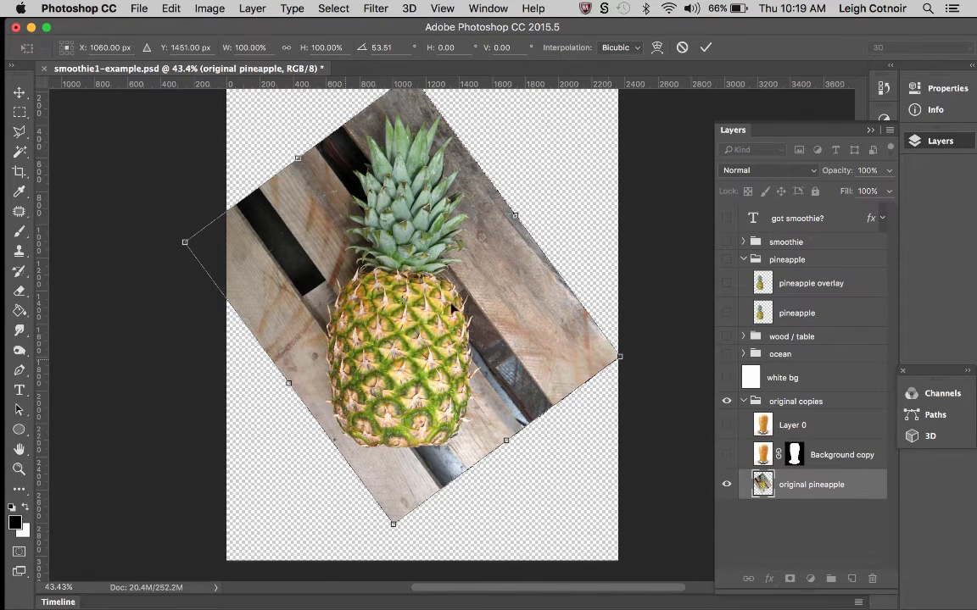
{"action": "mouse_move", "coordinate": [396, 379]}
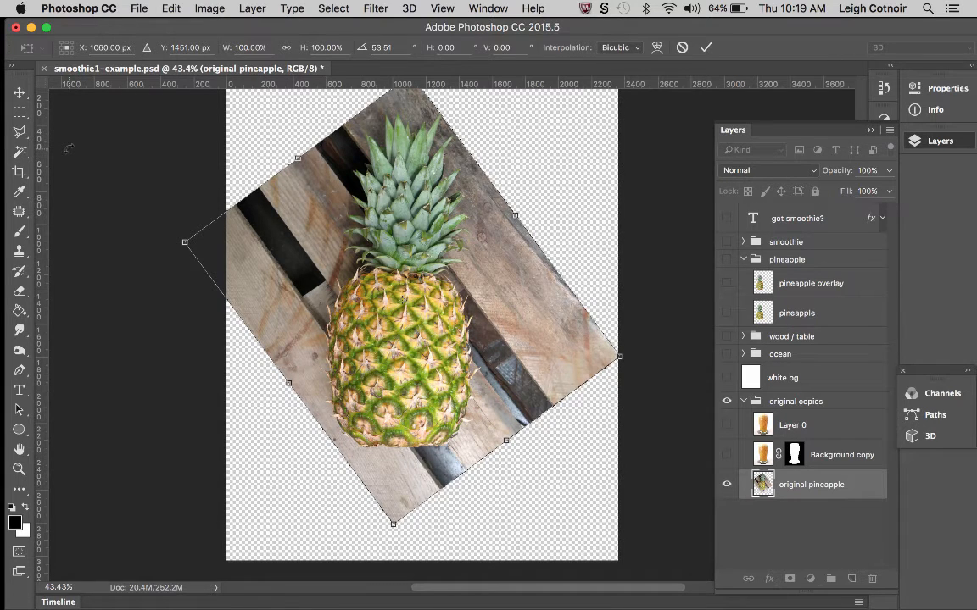
{"action": "mouse_move", "coordinate": [424, 380]}
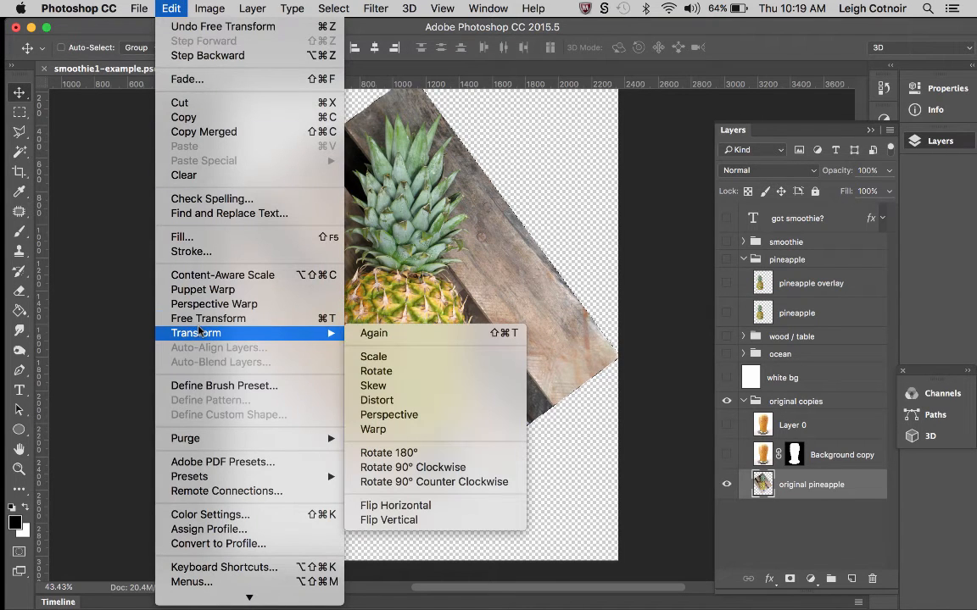
{"action": "mouse_move", "coordinate": [395, 505]}
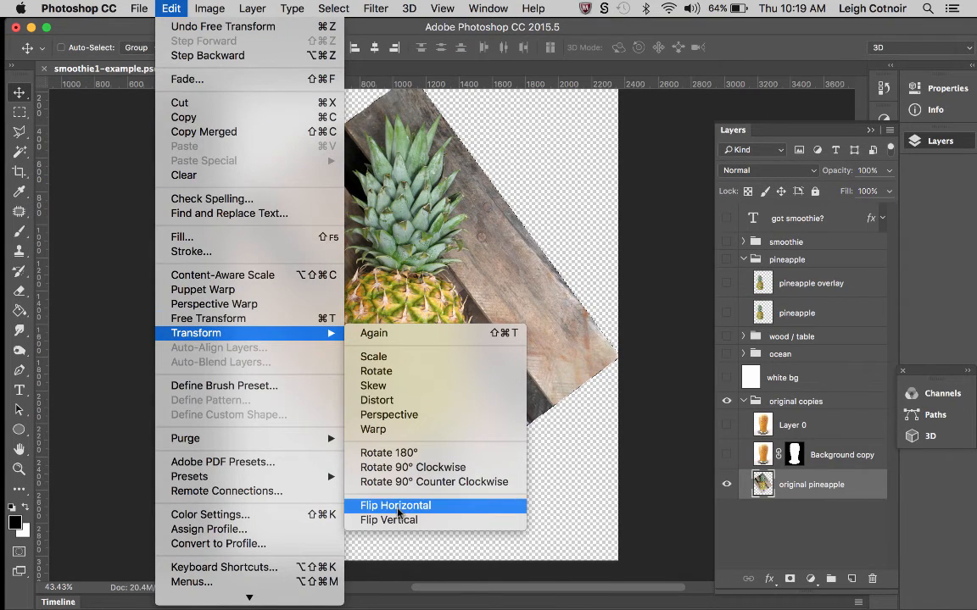
Flip the original pineapple layer horizontally via Edit > Transform, then hide it again
{"action": "left_click", "coordinate": [395, 505]}
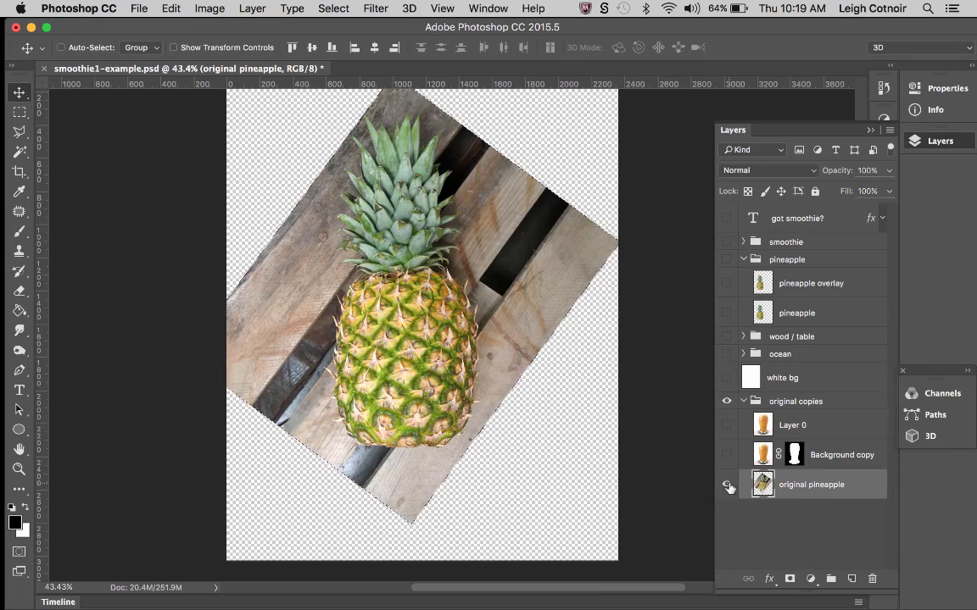
{"action": "left_click", "coordinate": [727, 484]}
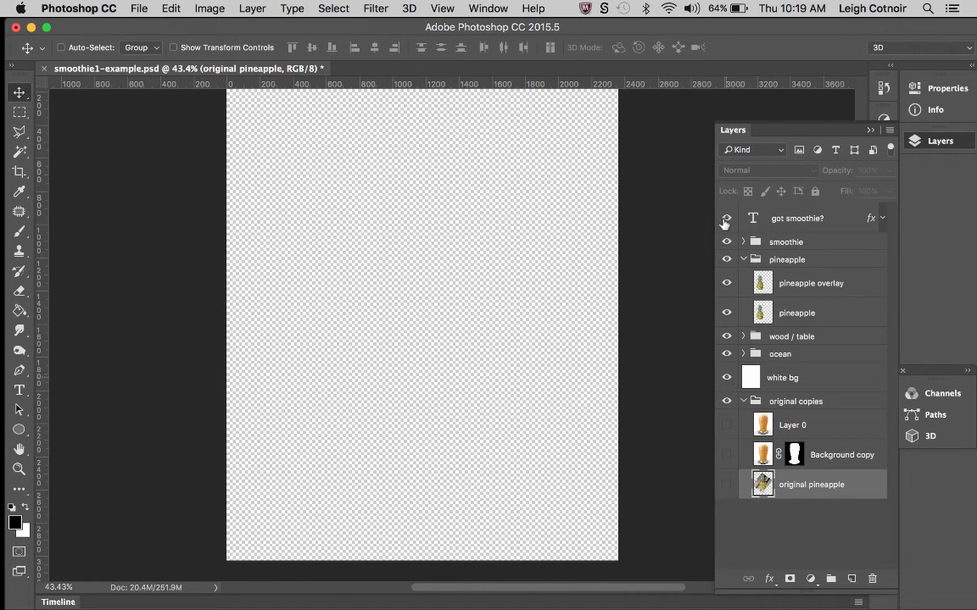
Show every poster layer again so the glass, pineapple, beach and headline reappear
{"action": "left_click", "coordinate": [725, 218]}
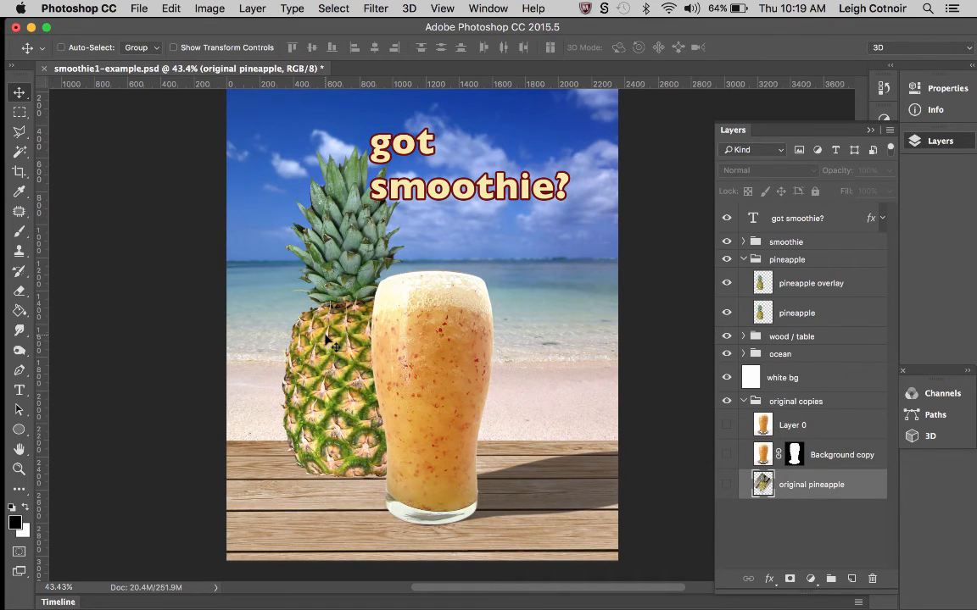
{"action": "mouse_move", "coordinate": [391, 335]}
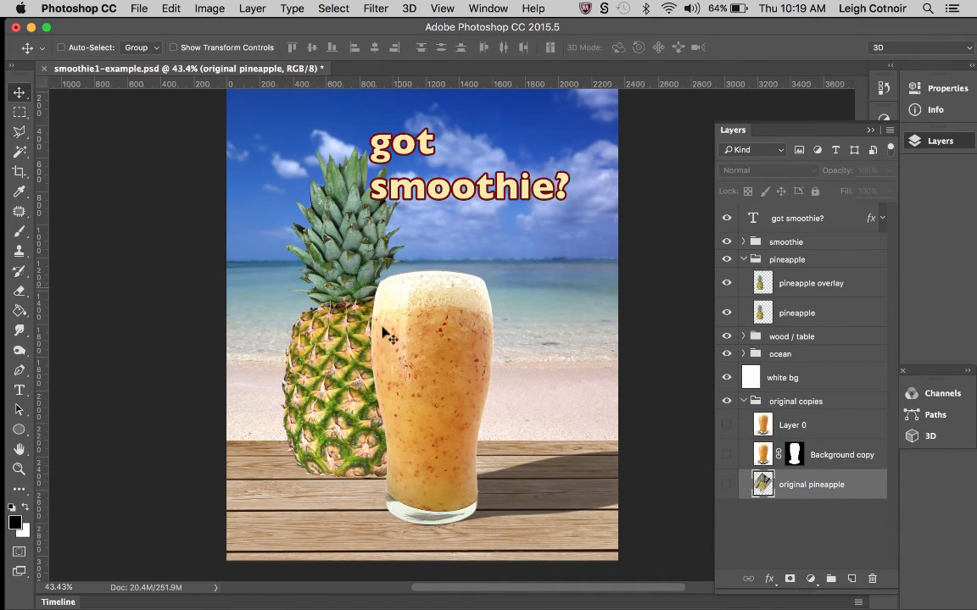
{"action": "mouse_move", "coordinate": [424, 352]}
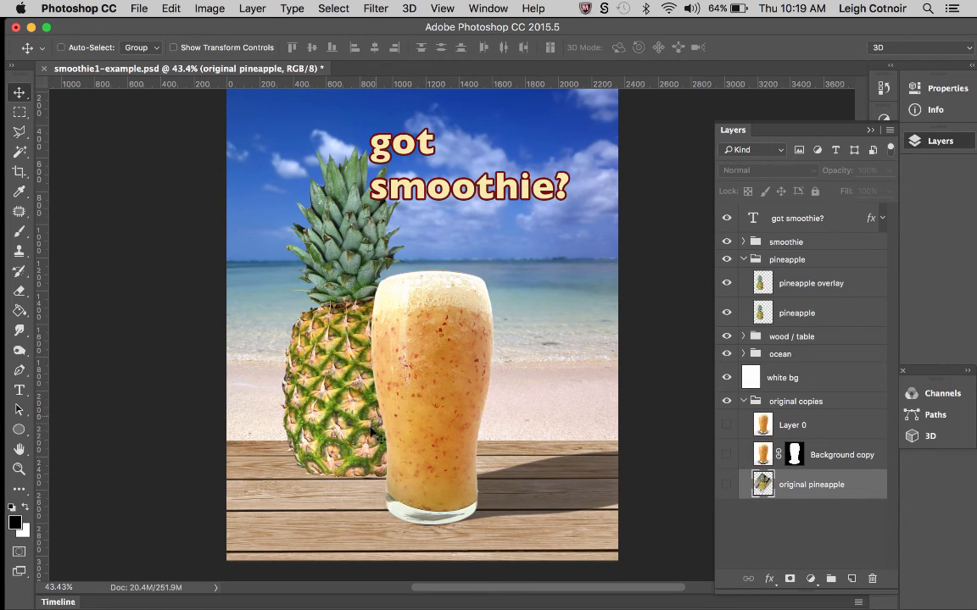
{"action": "mouse_move", "coordinate": [504, 422]}
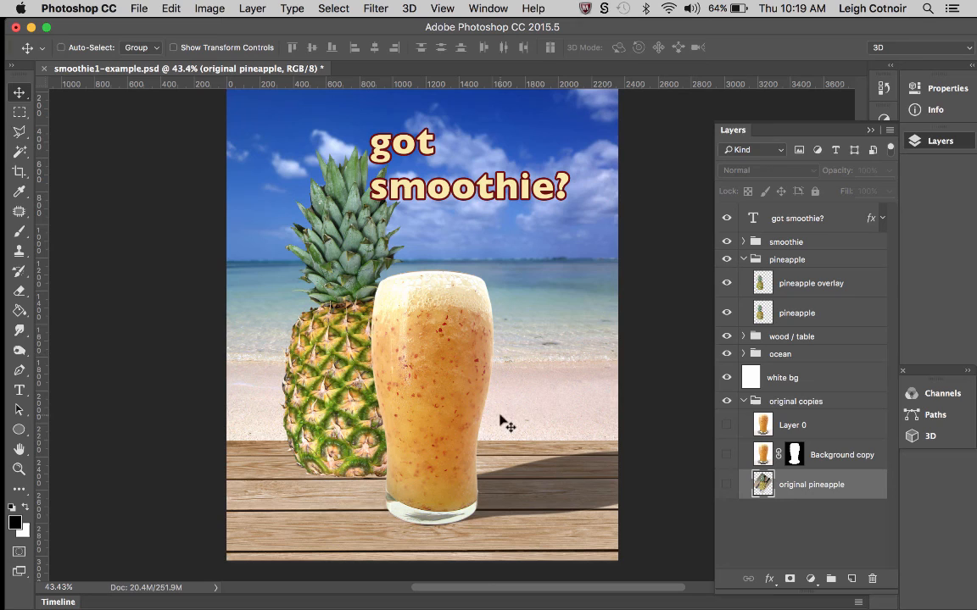